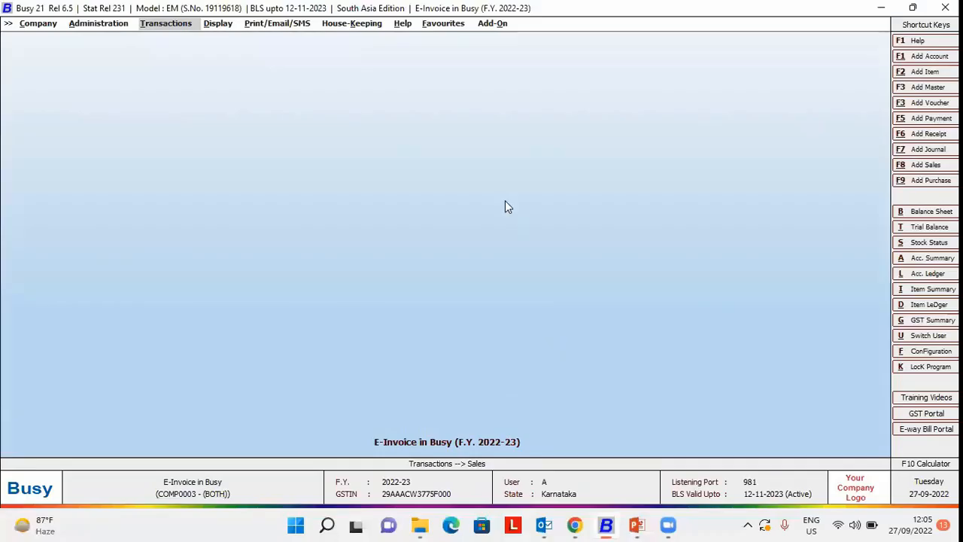
- Open the Main Store material centre record via the Transactions menu to review its Janakpuri, Delhi address
left_click(166, 23)
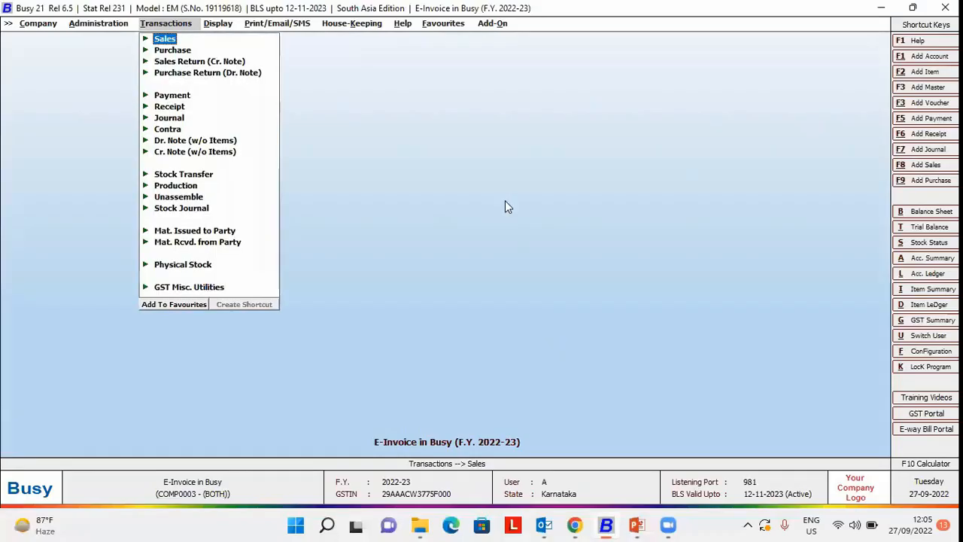
left_click(164, 39)
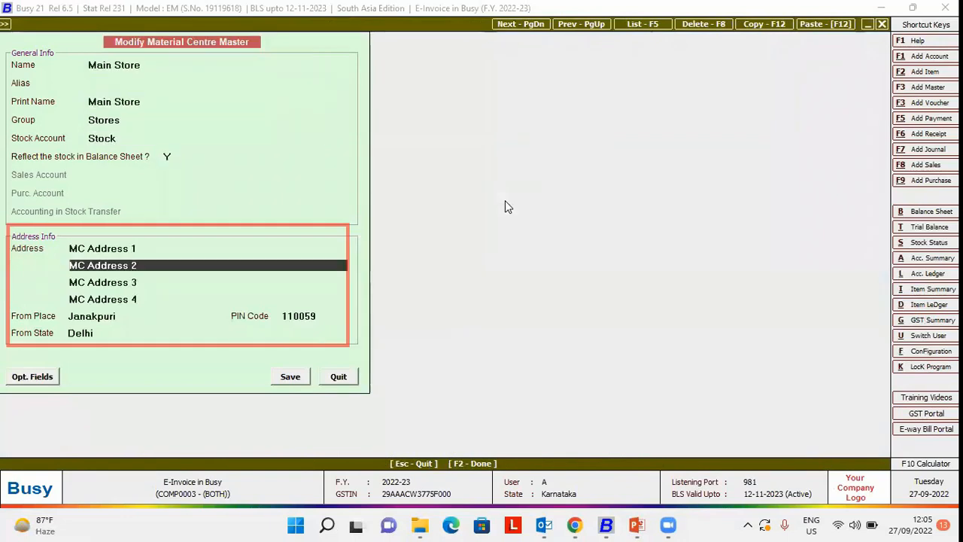
- Leave the Main Store record and bring up sales voucher BJG/46/22-23 for Busy Infotech Pvt. Ltd
key("Down")
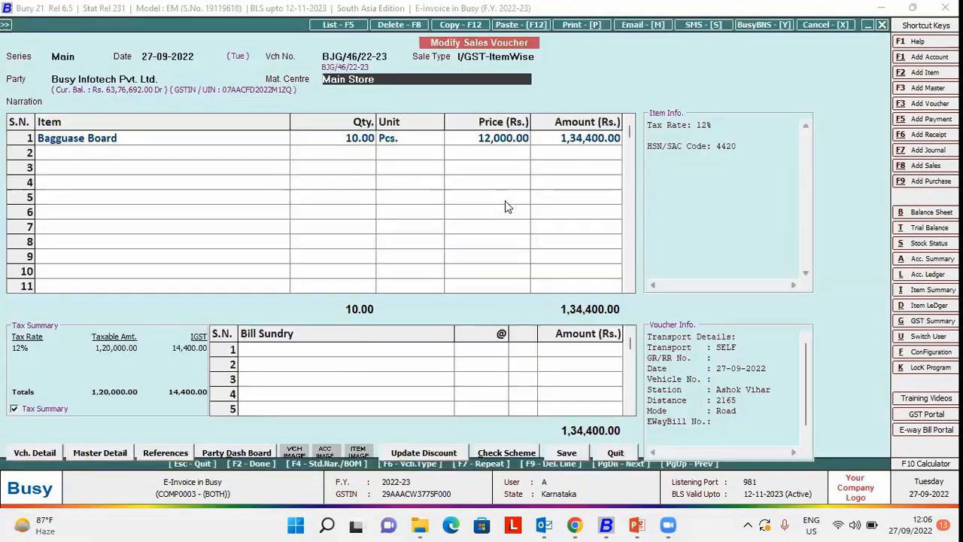
- Save the voucher, set e-invoice dispatch details to come from Material Centre (Y), and reopen Sales
left_click(566, 453)
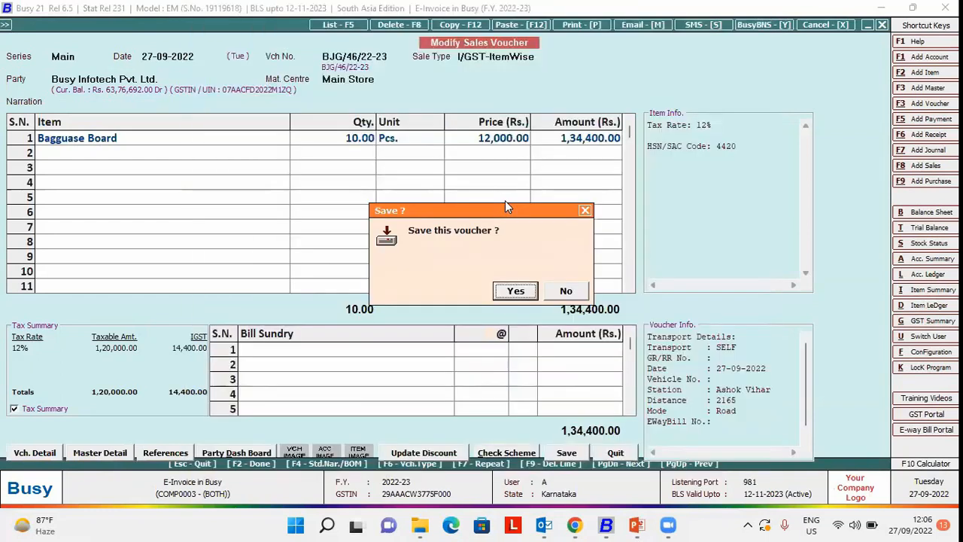
left_click(515, 290)
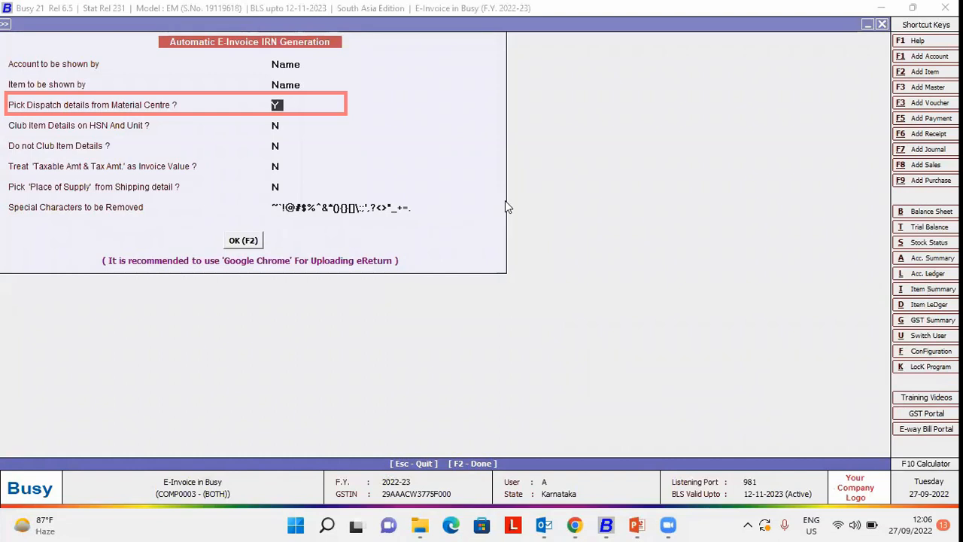
left_click(243, 240)
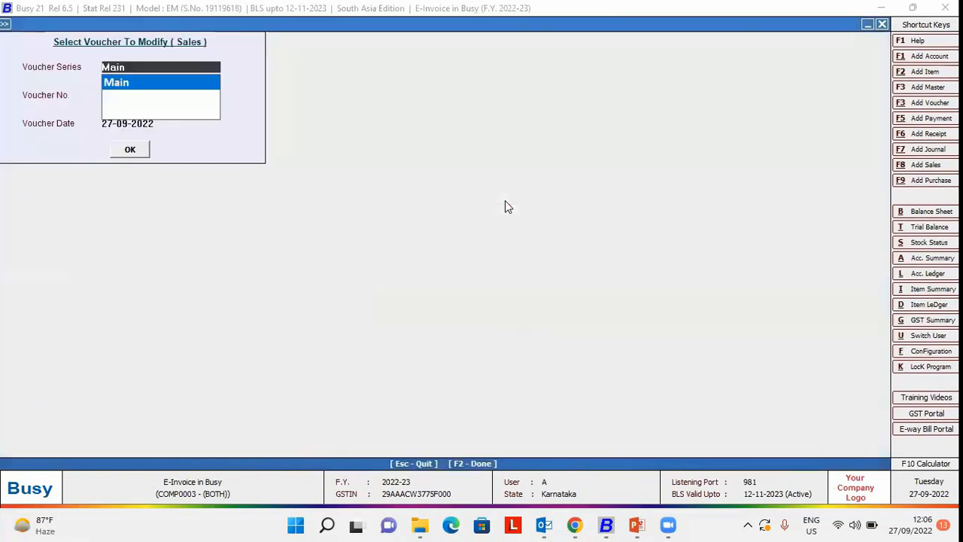
left_click(130, 149)
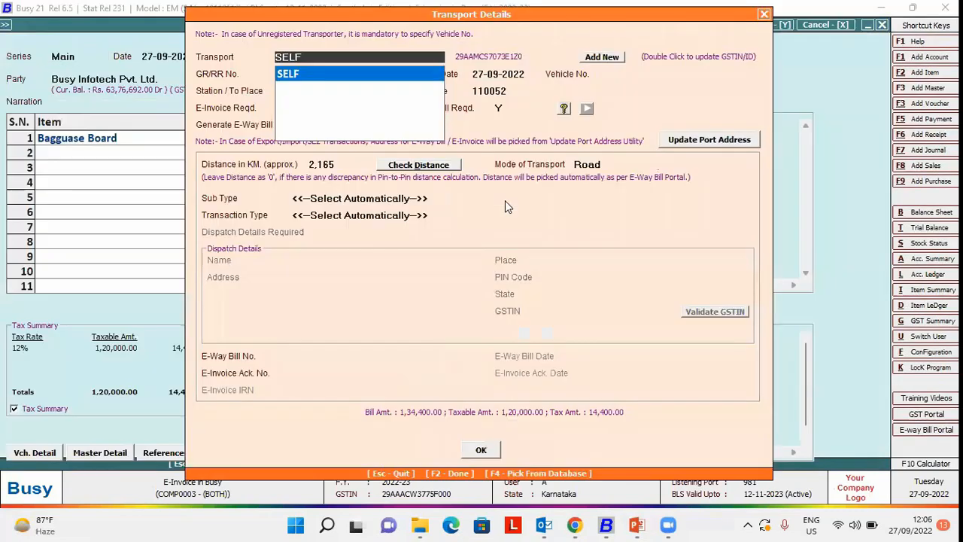
- Keep transporter SELF and station Ashok Vihar, and pick transaction type Bill From-Dispatch From
left_click(287, 73)
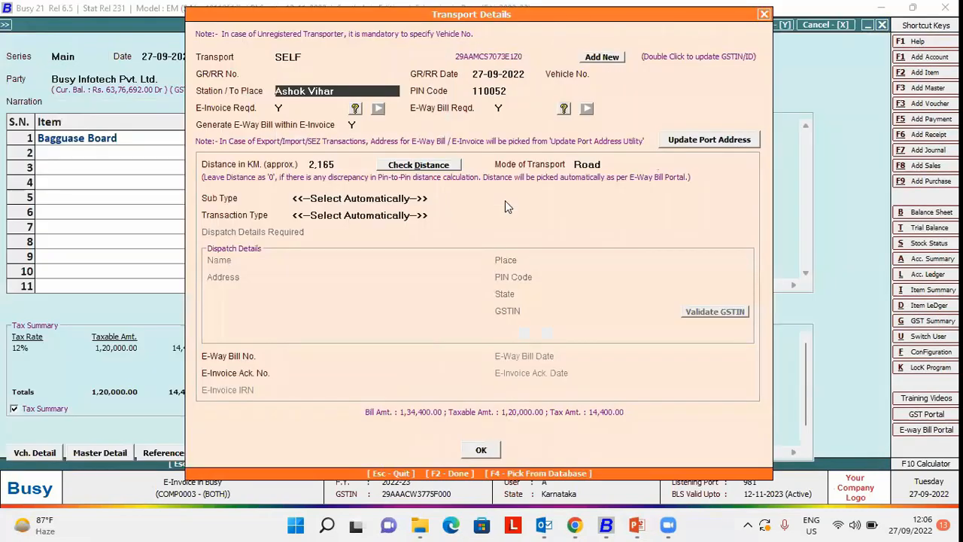
left_click(360, 215)
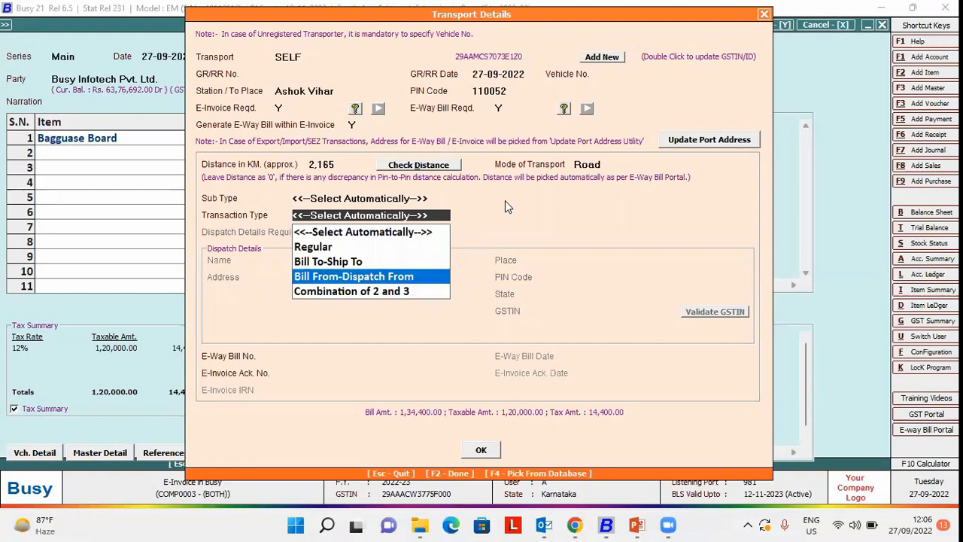
left_click(353, 276)
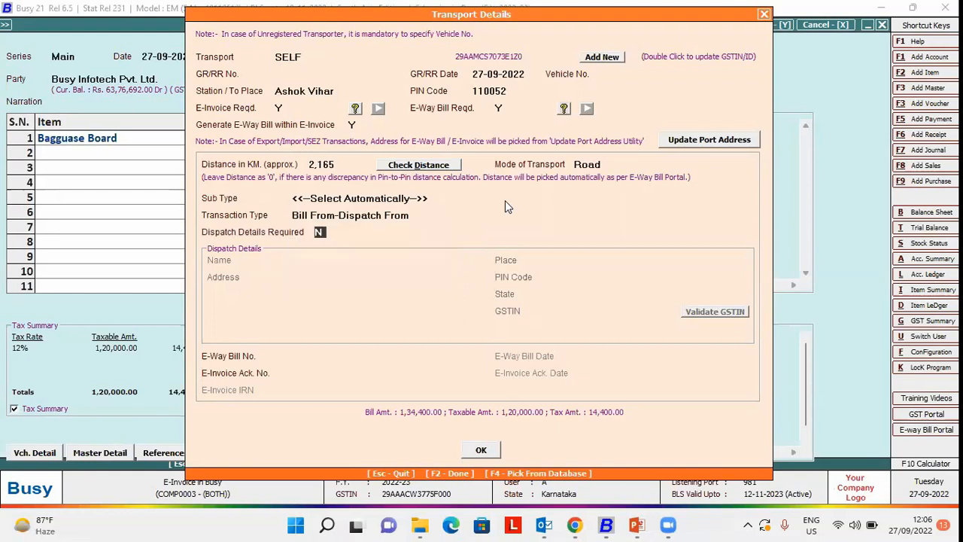